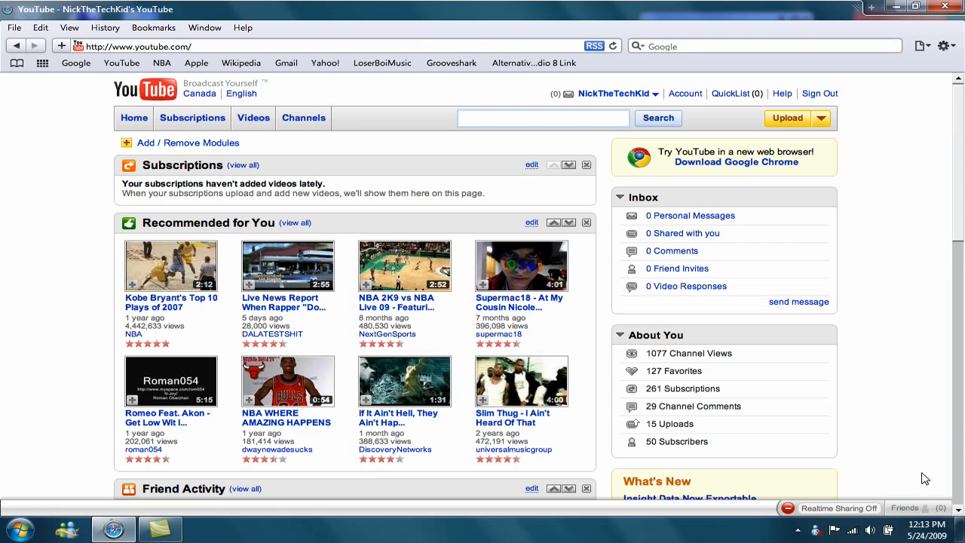
pyautogui.moveTo(855, 170)
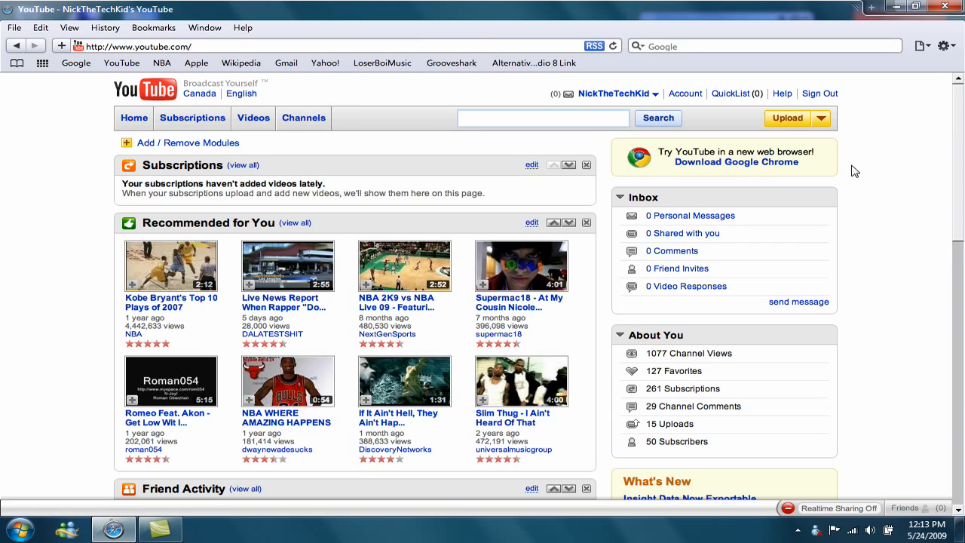
pyautogui.moveTo(871, 121)
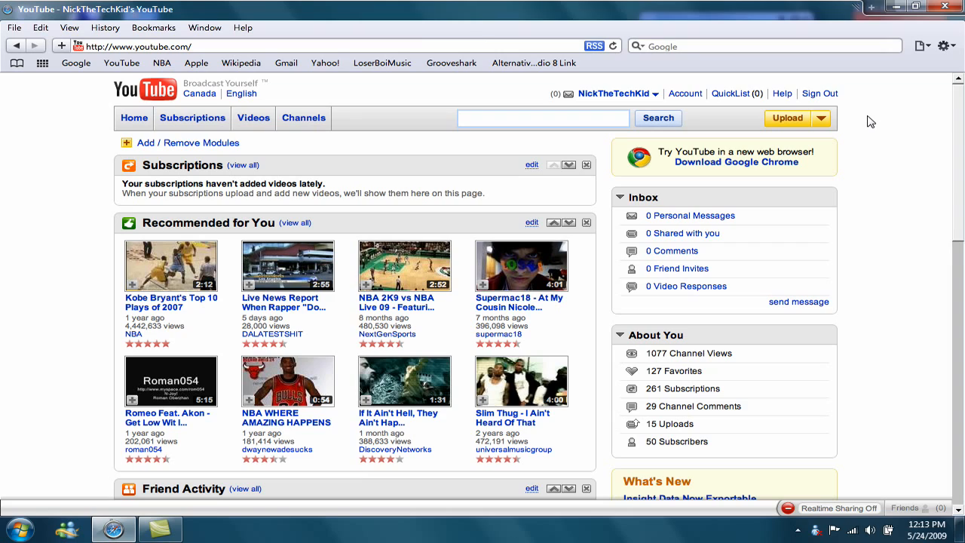
pyautogui.moveTo(871, 107)
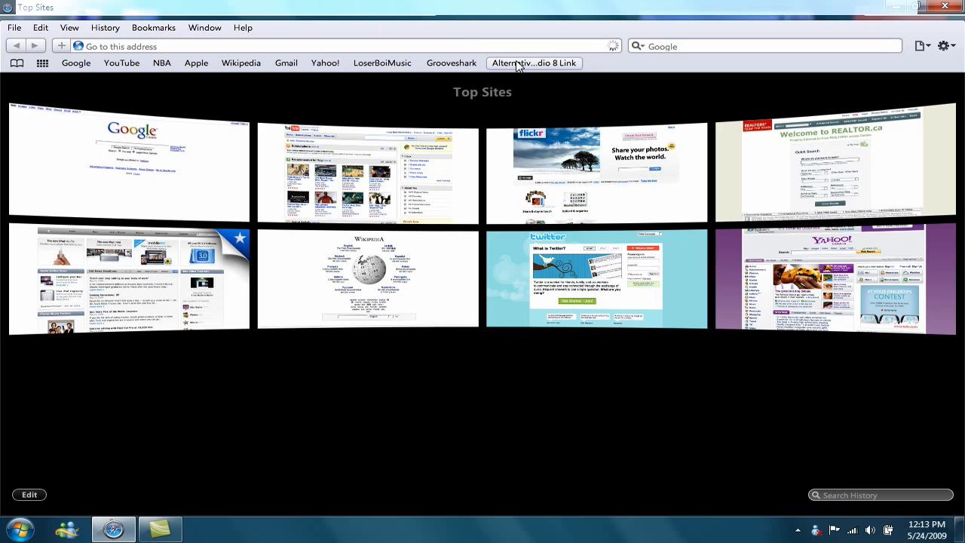
# Step: Open the bookmarked FL Studio alternatives forum post and scroll down to its LMMS SourceForge link
pyautogui.click(535, 64)
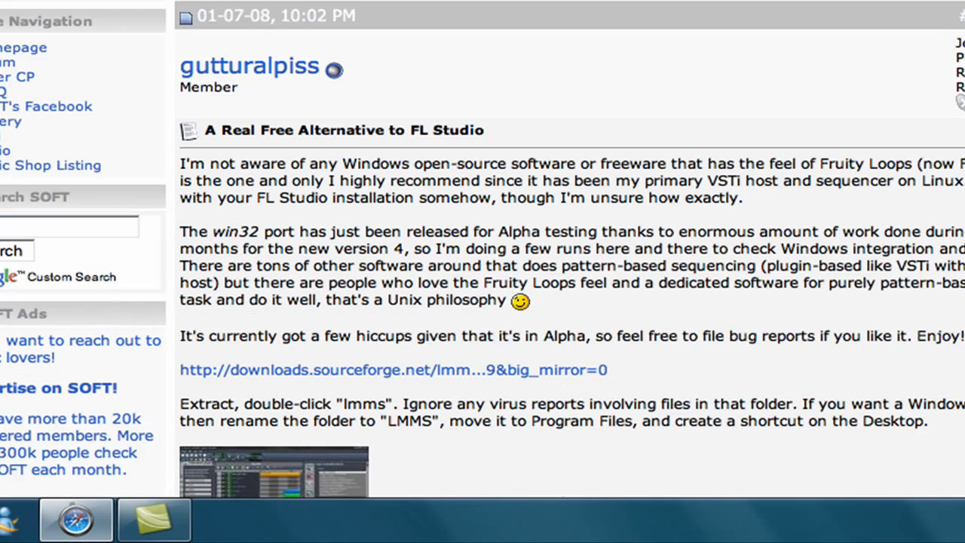
pyautogui.scroll(-3)
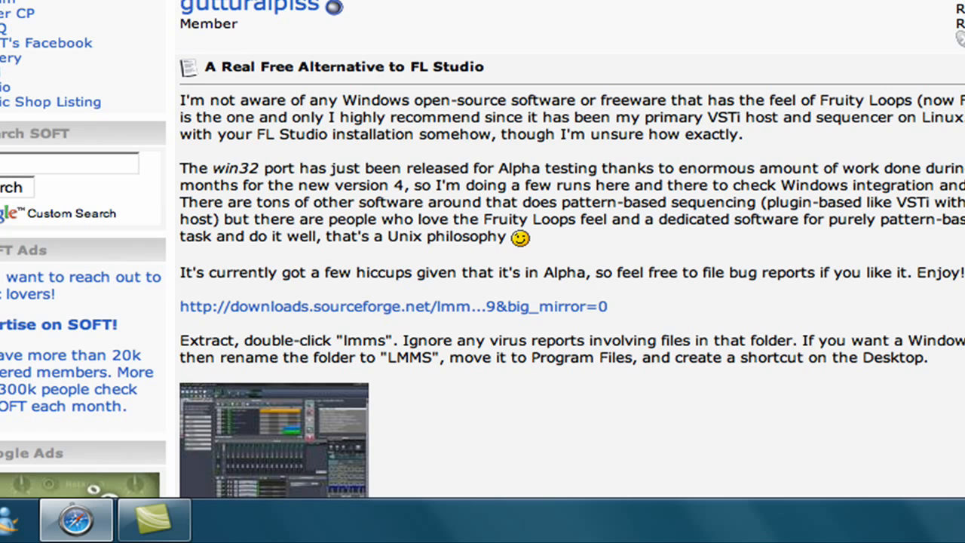
pyautogui.scroll(-3)
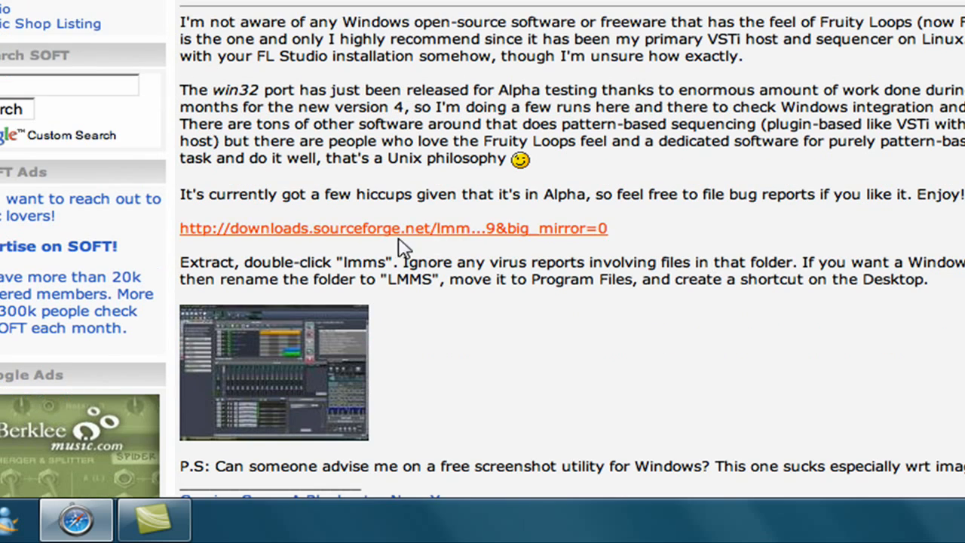
pyautogui.moveTo(375, 240)
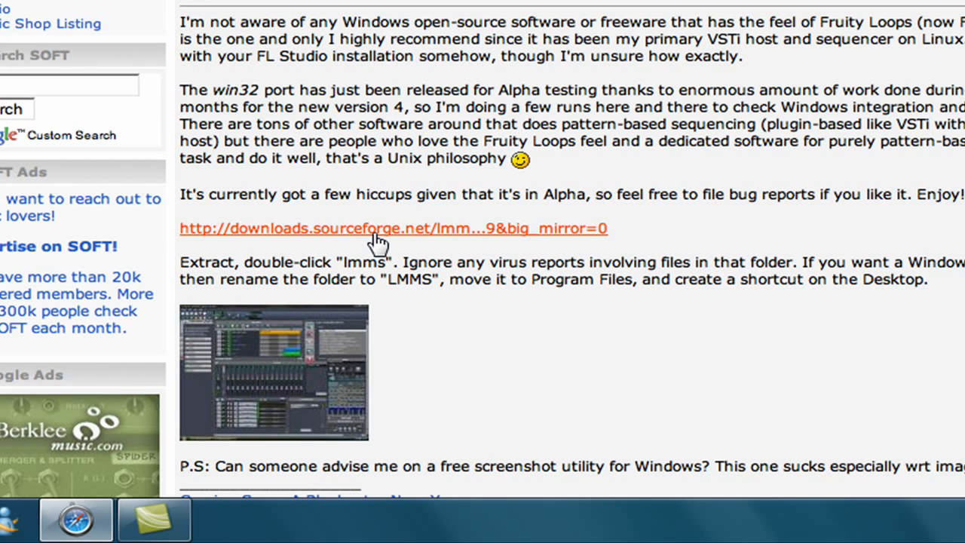
# Step: Follow the sourceforge.net link to begin downloading the LMMS 0.4.0 alpha win32 zip
pyautogui.click(377, 229)
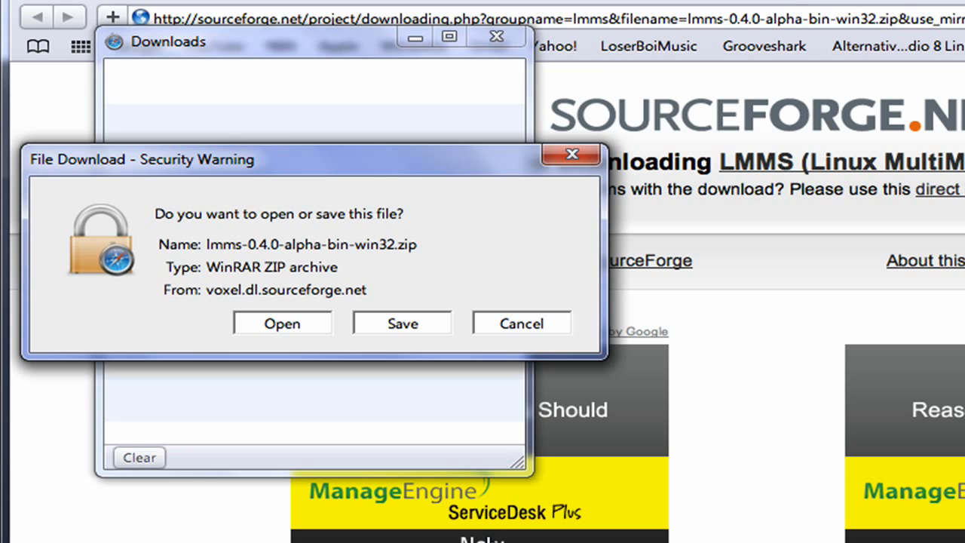
pyautogui.moveTo(723, 279)
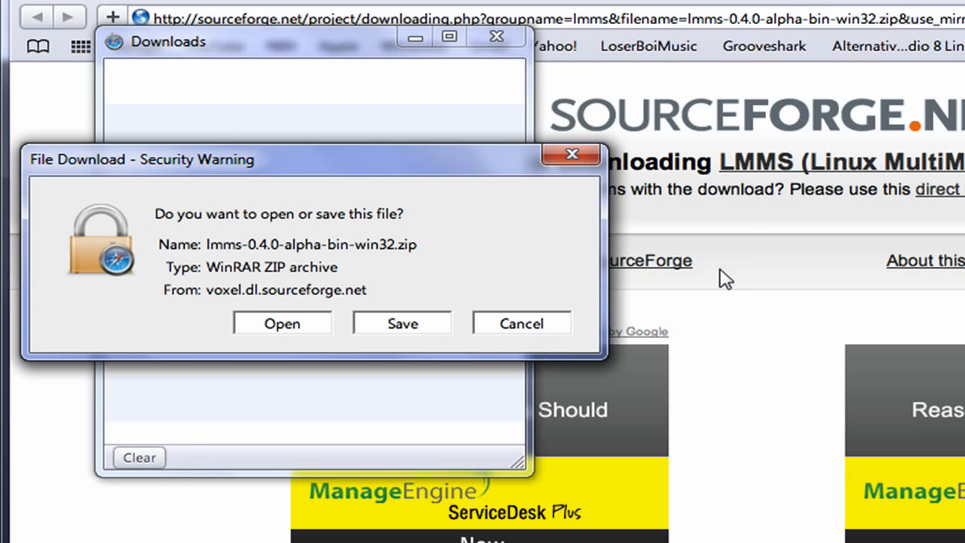
pyautogui.moveTo(741, 238)
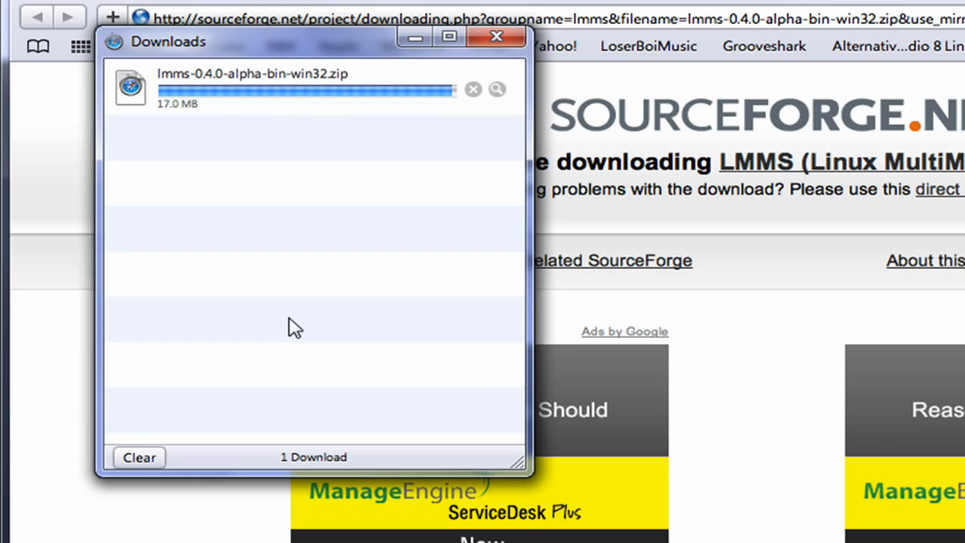
pyautogui.moveTo(307, 264)
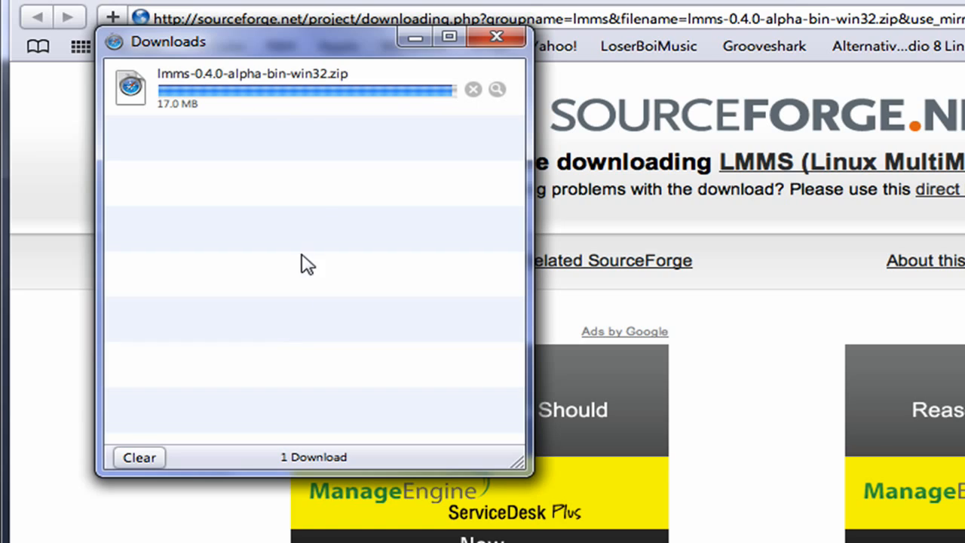
pyautogui.moveTo(315, 209)
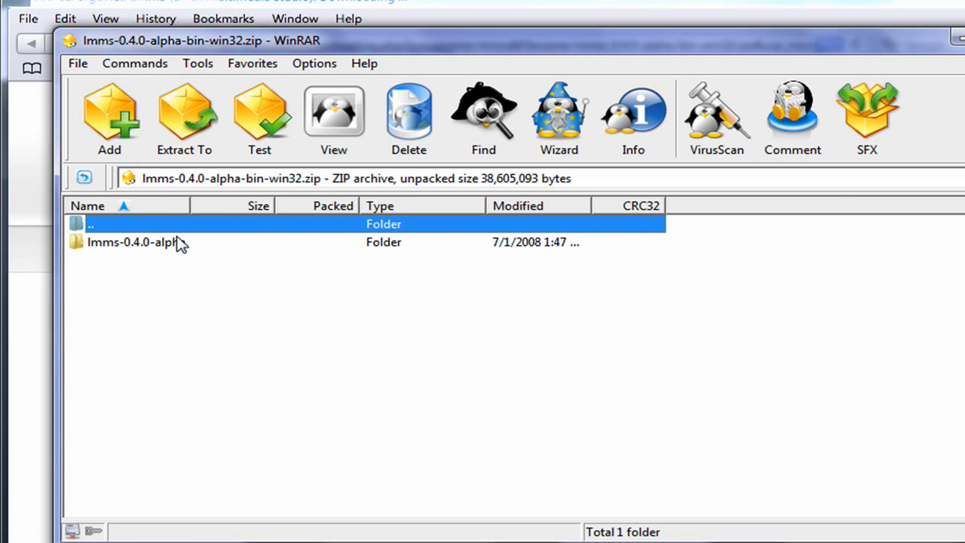
# Step: Open the lmms-0.4.0-alpha folder inside the downloaded zip to list its program files
pyautogui.doubleClick(133, 241)
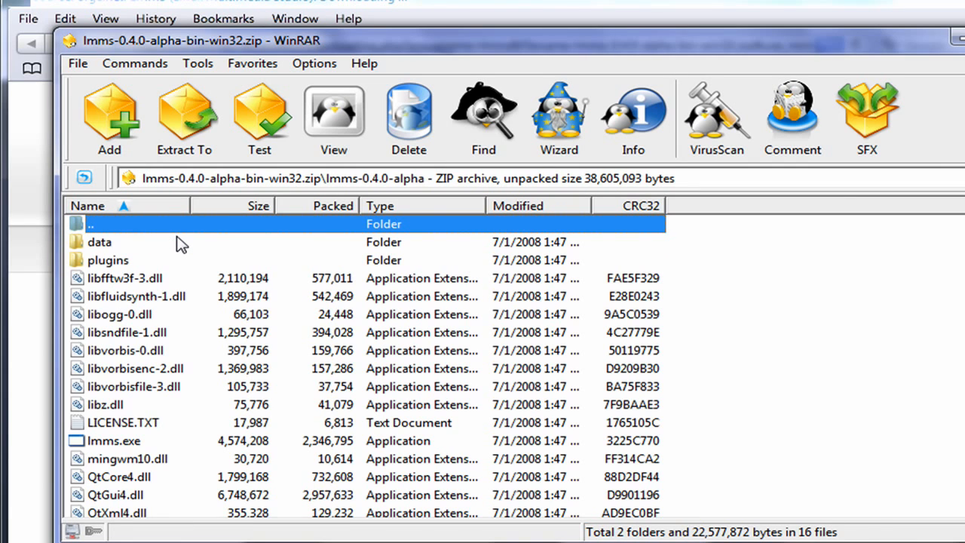
pyautogui.moveTo(771, 351)
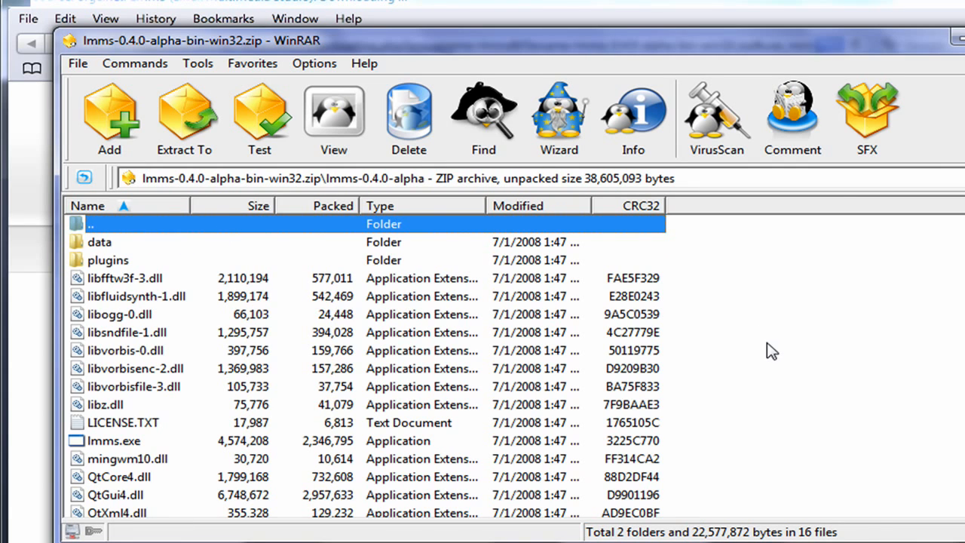
pyautogui.moveTo(555, 351)
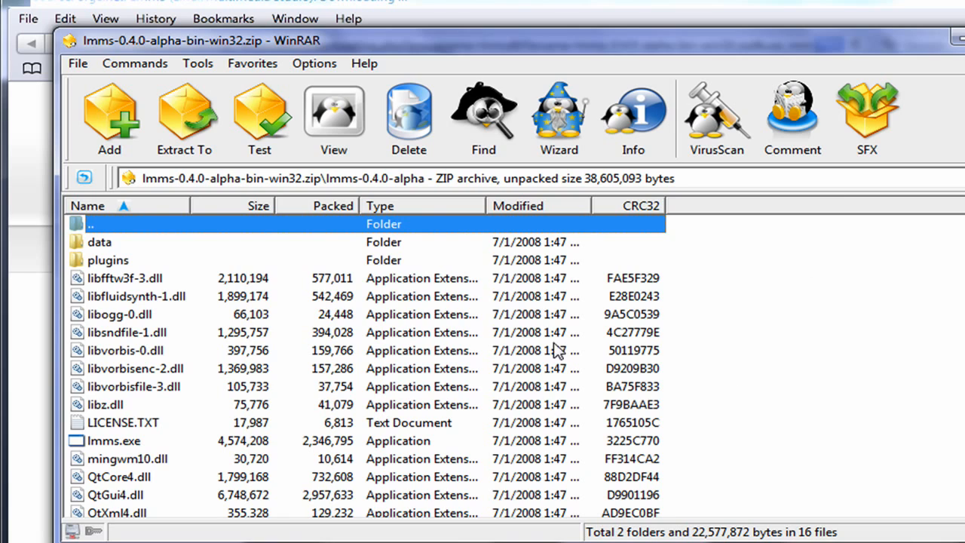
pyautogui.moveTo(374, 443)
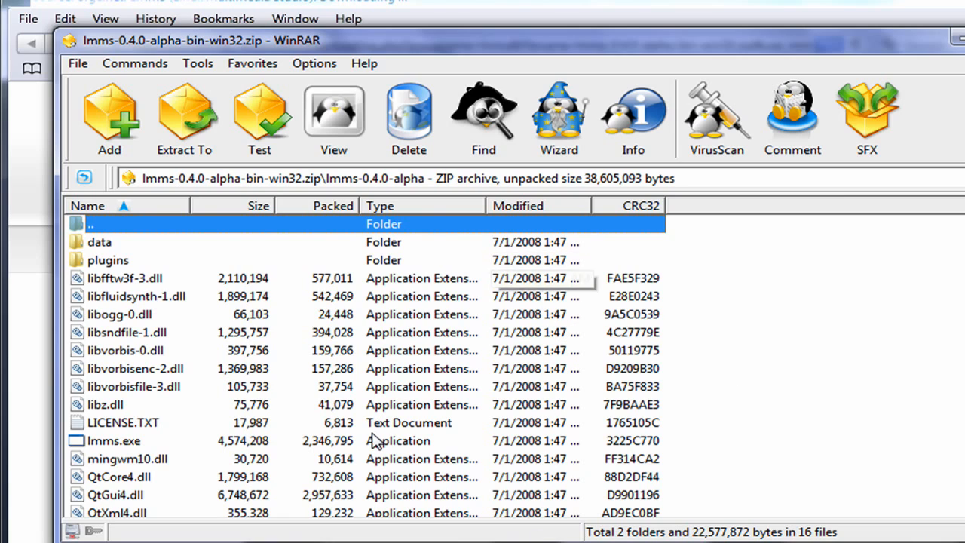
pyautogui.moveTo(407, 464)
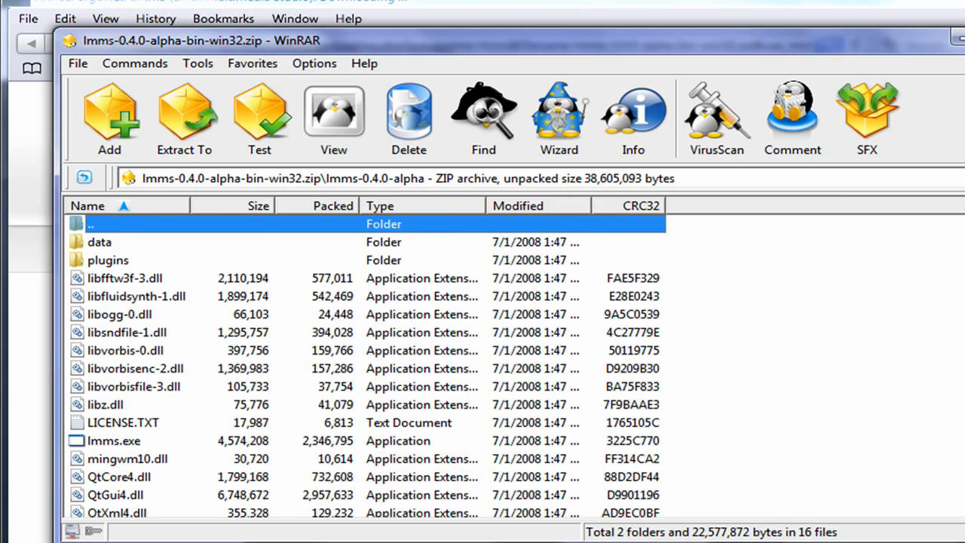
pyautogui.moveTo(413, 472)
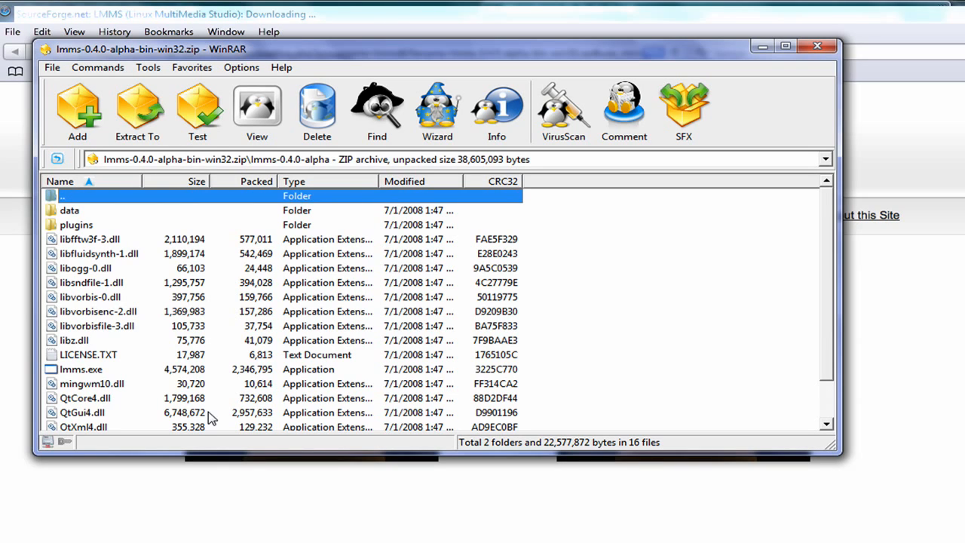
pyautogui.moveTo(187, 370)
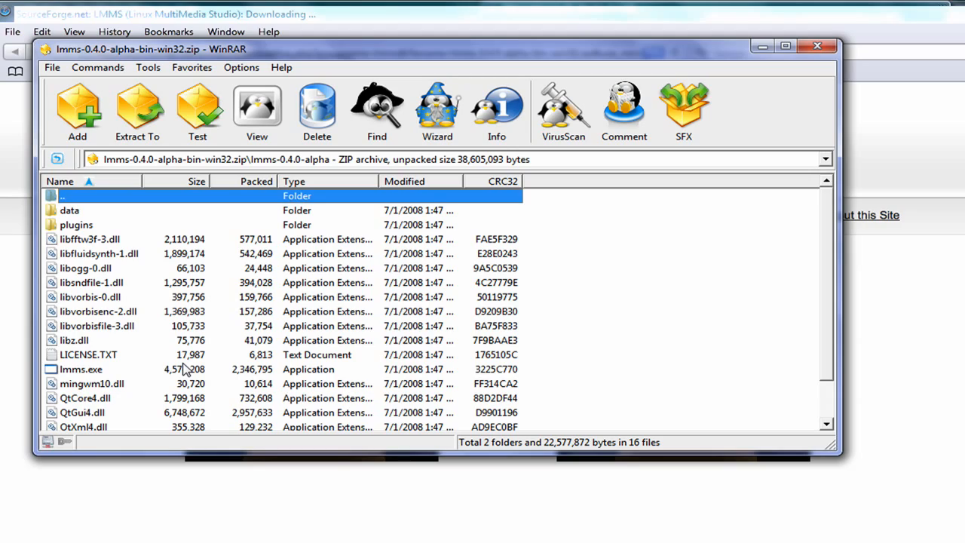
# Step: Run lmms.exe directly from the archive so LMMS starts with an untitled project
pyautogui.click(137, 109)
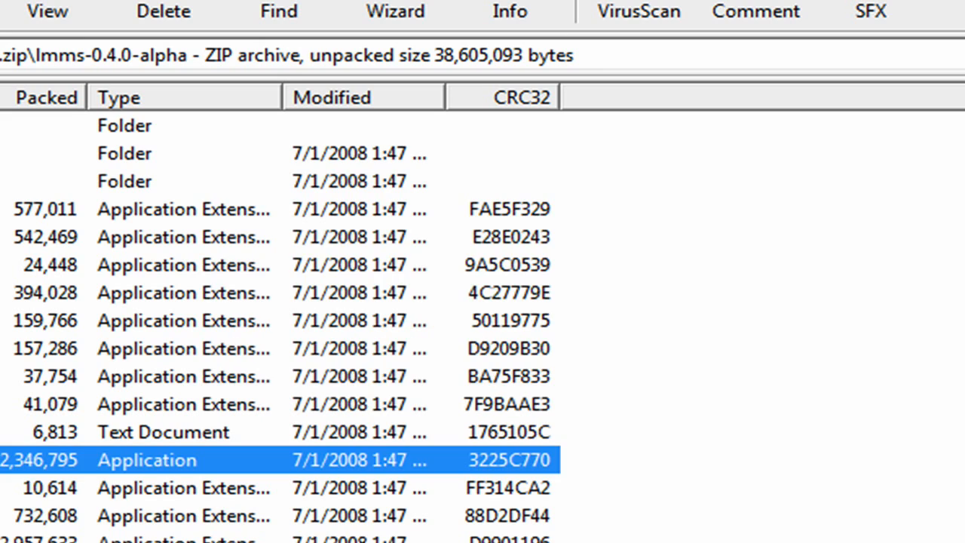
pyautogui.doubleClick(143, 460)
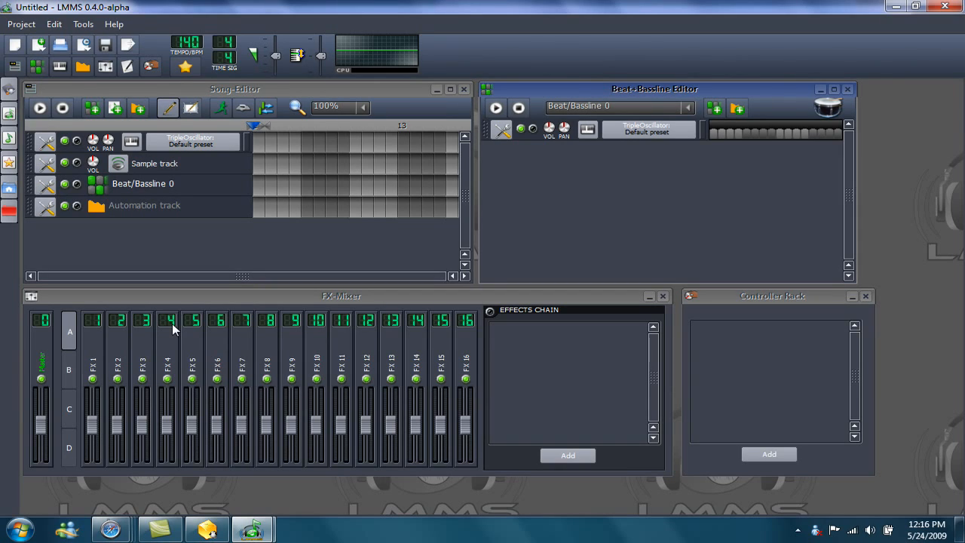
pyautogui.moveTo(81, 67)
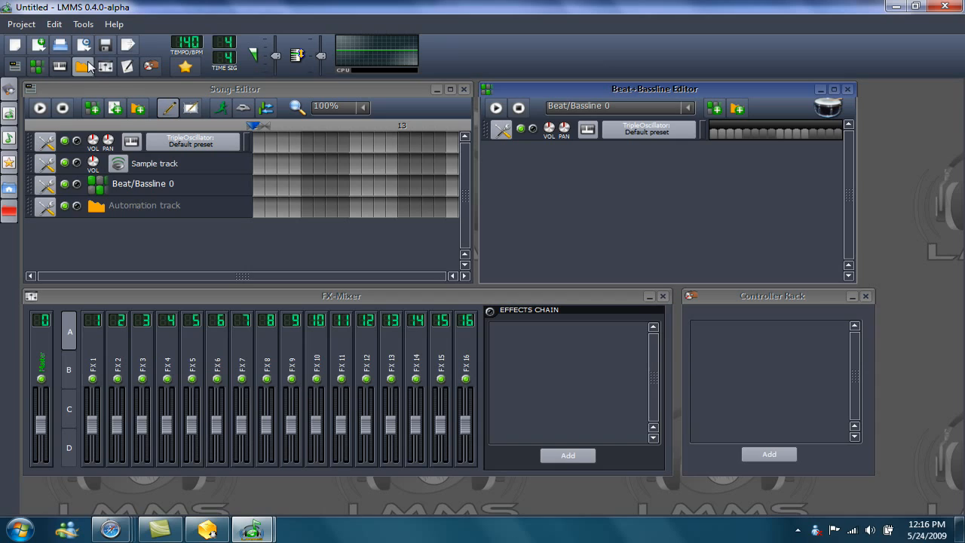
pyautogui.moveTo(39, 51)
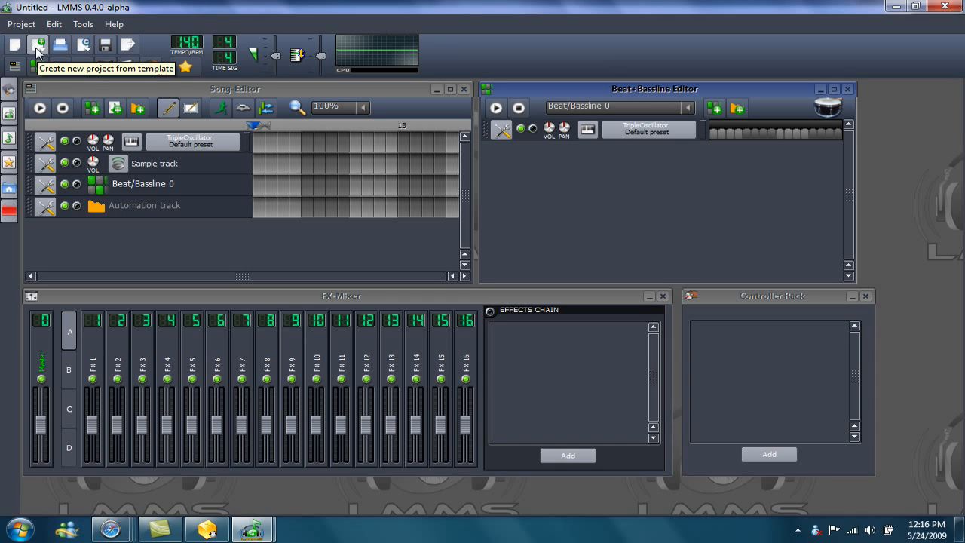
pyautogui.moveTo(15, 60)
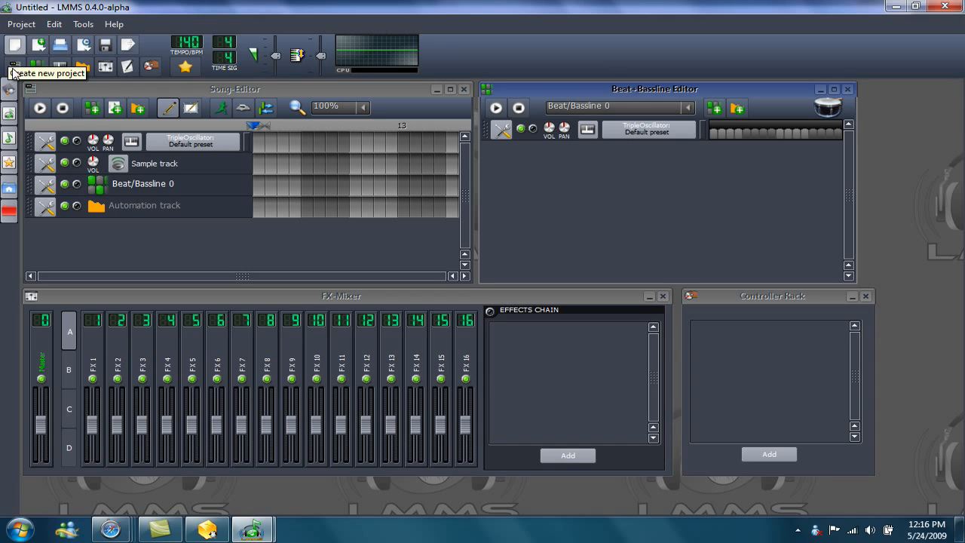
pyautogui.moveTo(82, 69)
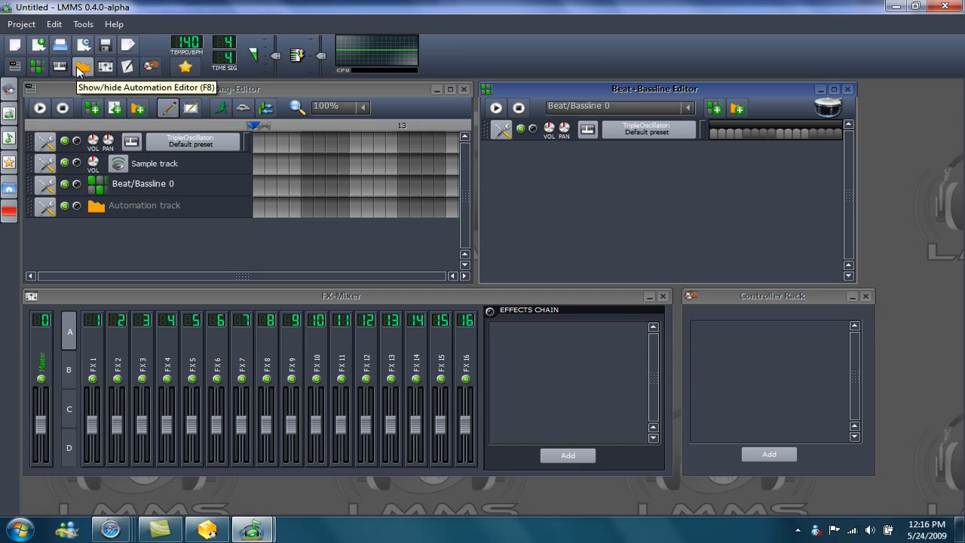
pyautogui.moveTo(103, 72)
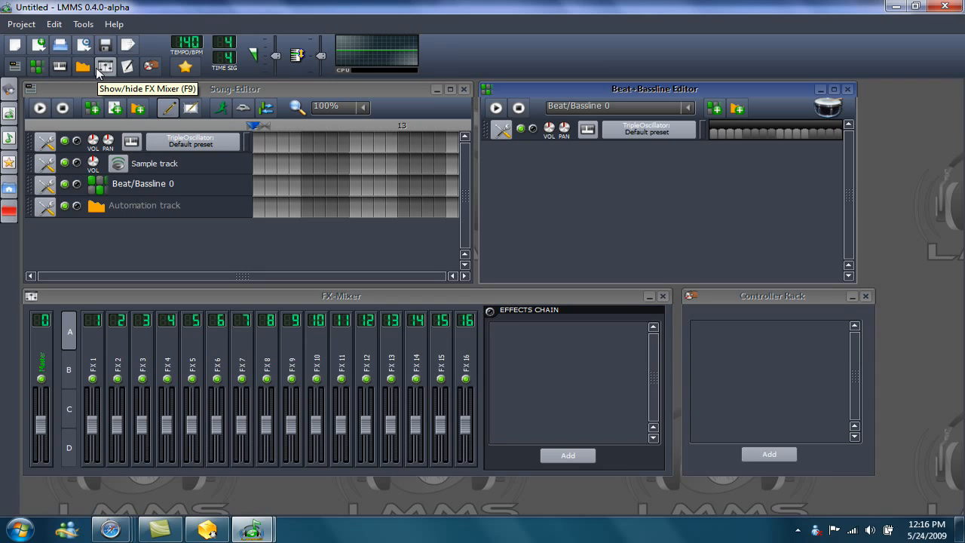